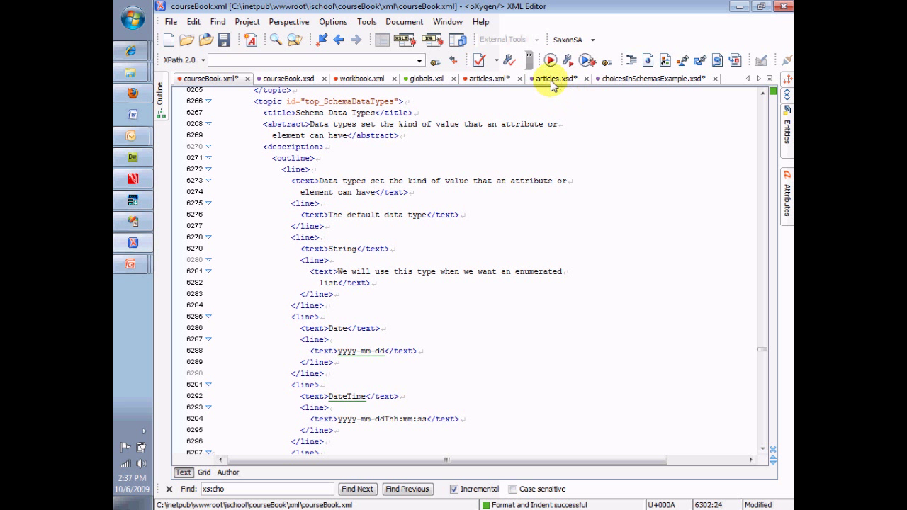
# Show the articles.xsd diagram with the Attributes panel pinned right and sources' properties shown
pyautogui.click(556, 79)
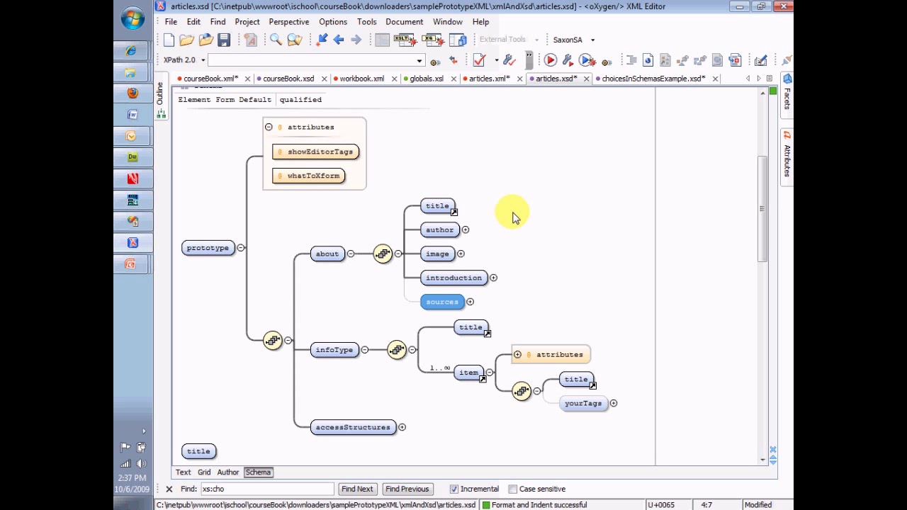
pyautogui.moveTo(734, 124)
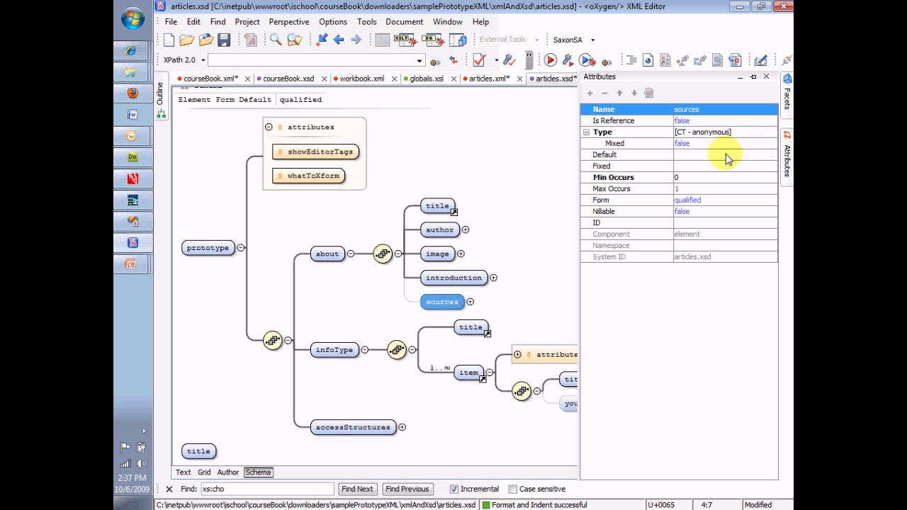
pyautogui.moveTo(750, 96)
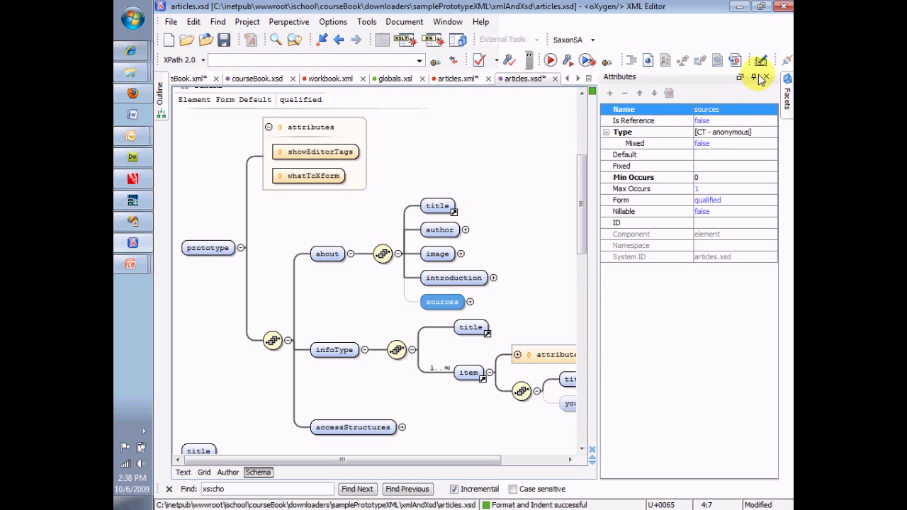
pyautogui.click(622, 132)
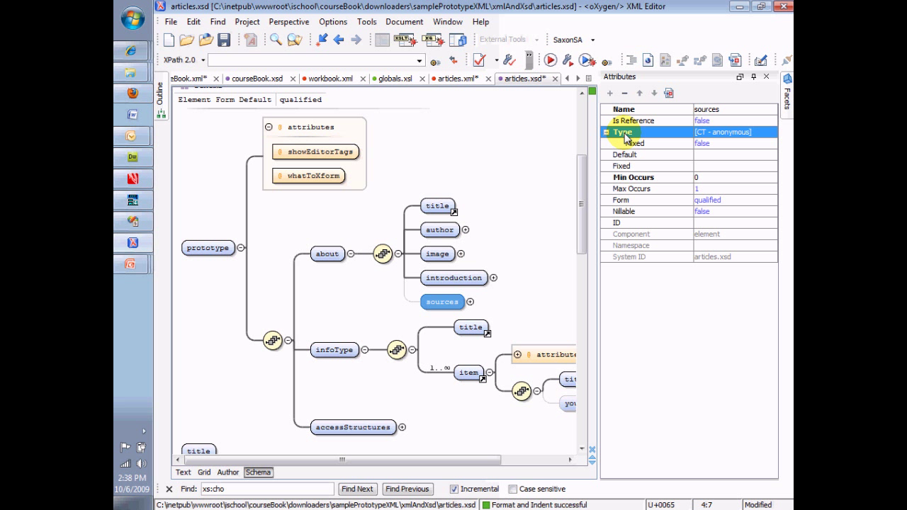
pyautogui.moveTo(695, 98)
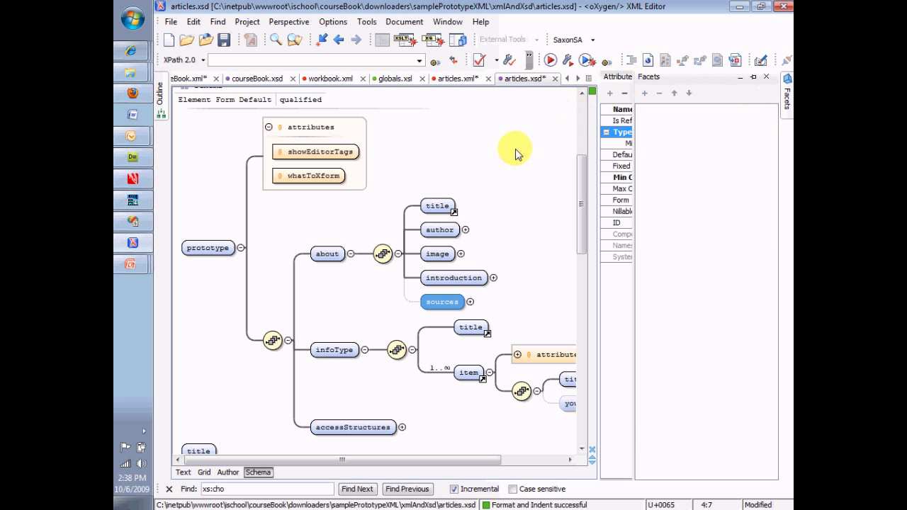
pyautogui.click(440, 301)
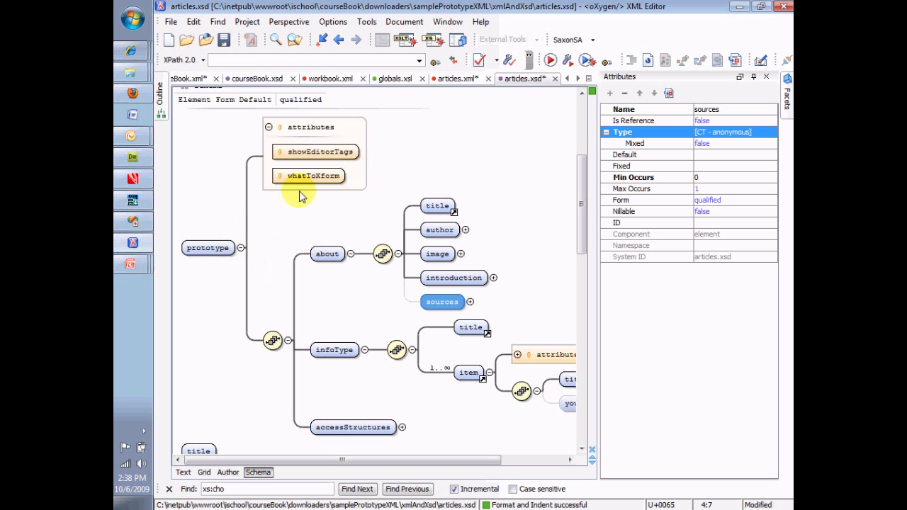
# Select the title element in the schema diagram, then return to articles.xml
pyautogui.click(316, 151)
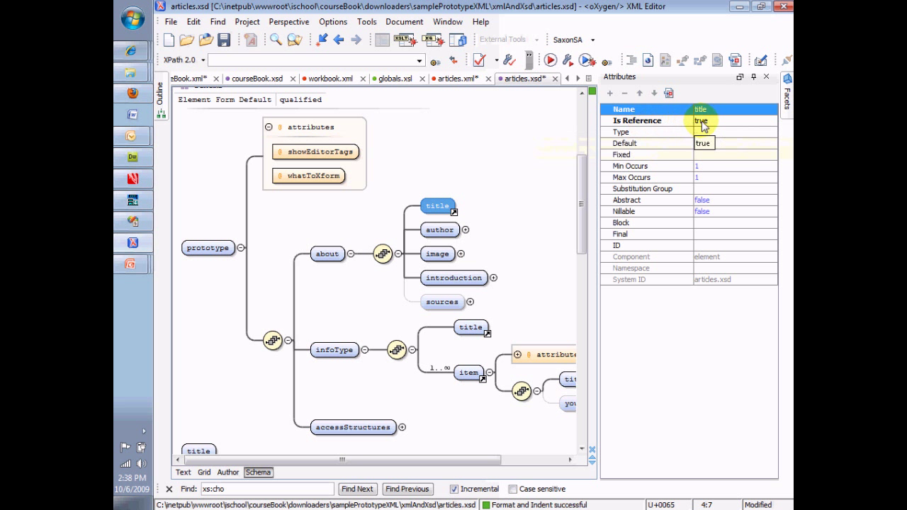
pyautogui.moveTo(437, 205)
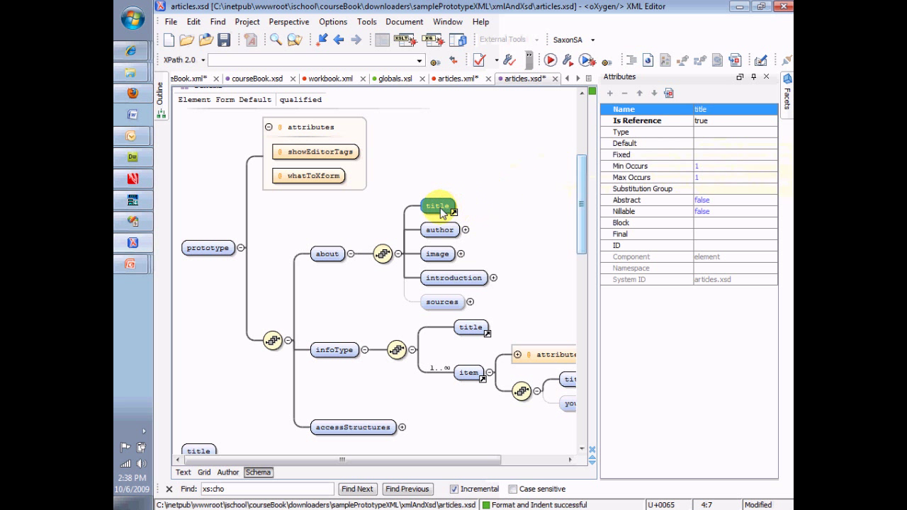
pyautogui.moveTo(487, 235)
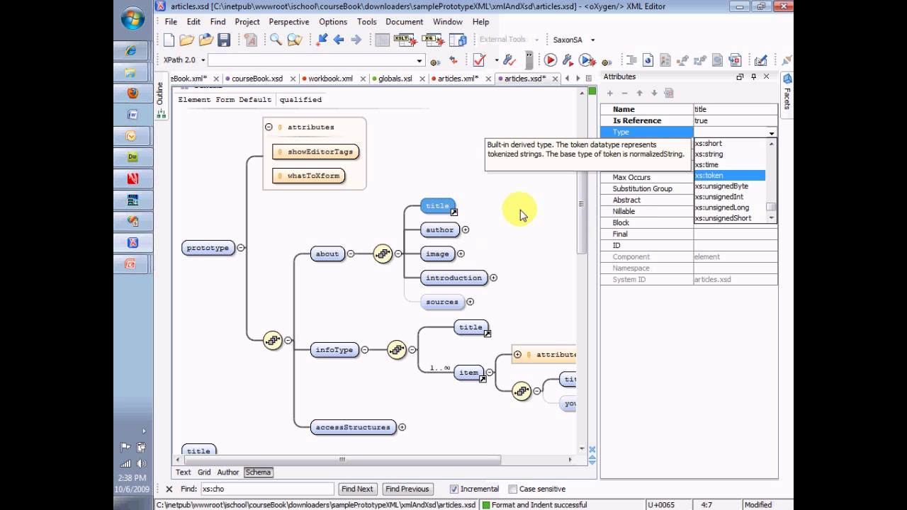
pyautogui.moveTo(525, 211)
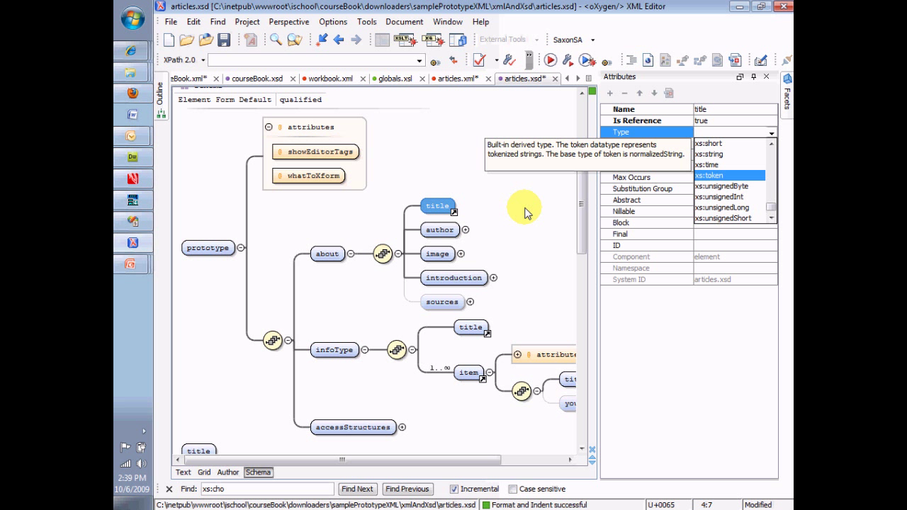
pyautogui.moveTo(446, 159)
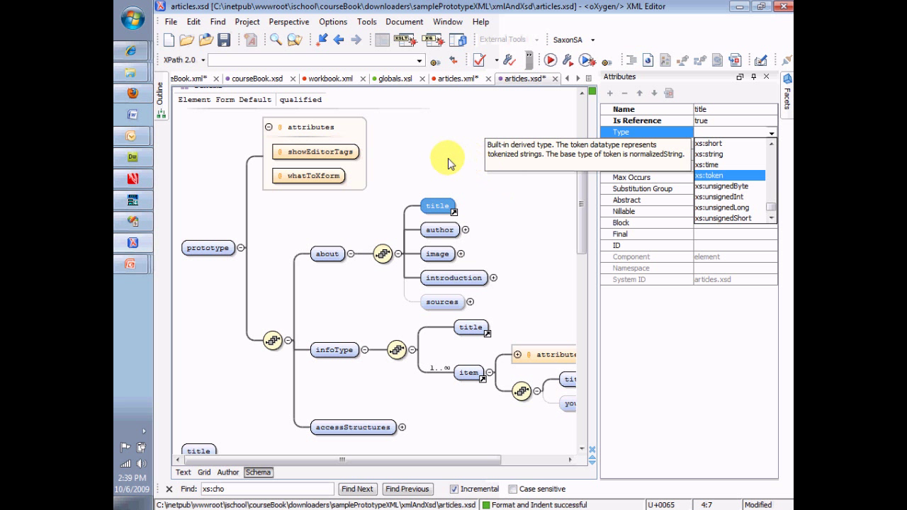
pyautogui.click(437, 205)
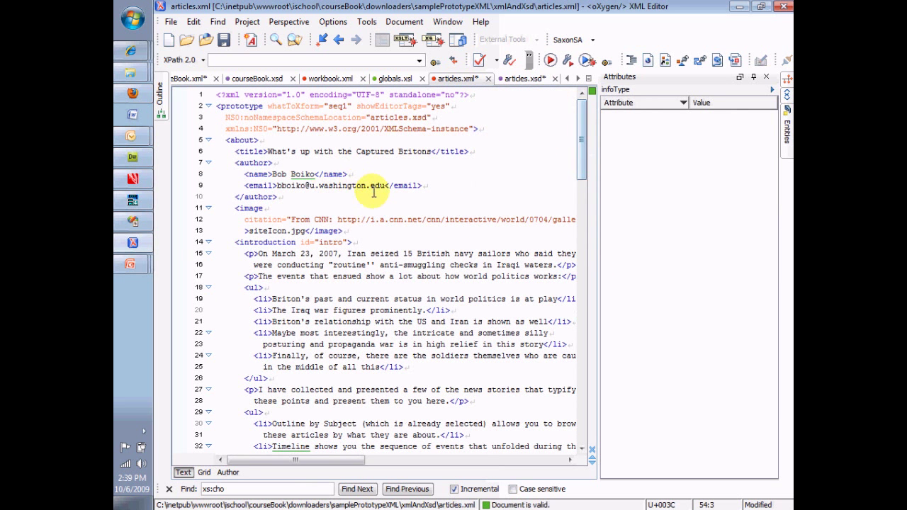
# Select the article title text 'What's up with the Captured Britons' in articles.xml
pyautogui.doubleClick(360, 151)
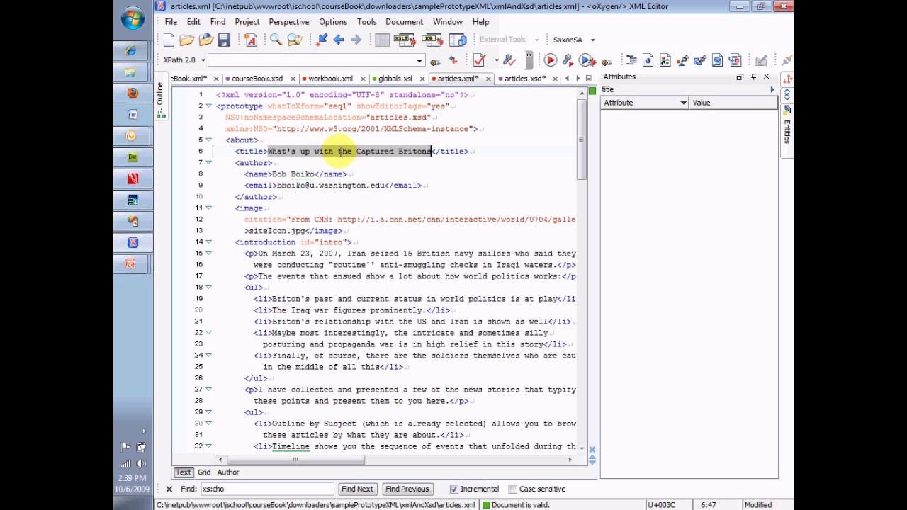
pyautogui.click(270, 150)
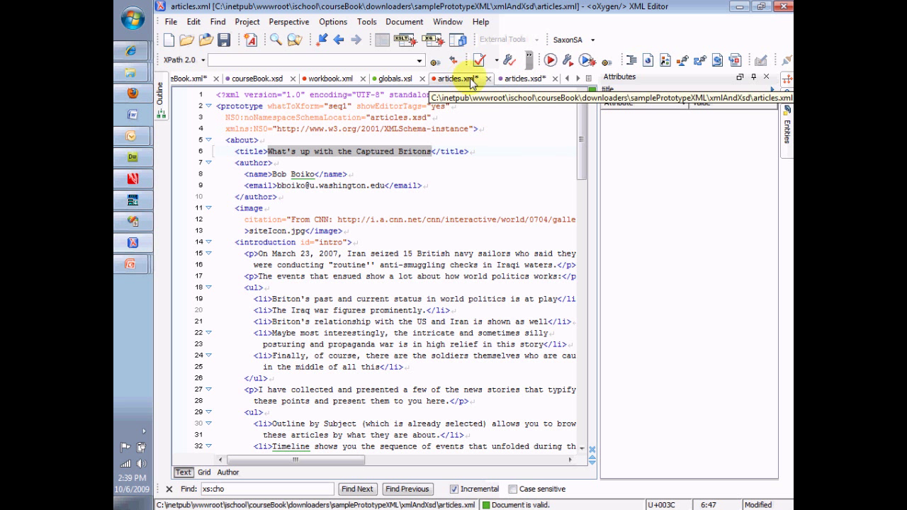
# Back in articles.xsd, give the title element the xs:string type
pyautogui.click(522, 78)
pyautogui.write('xs:st')
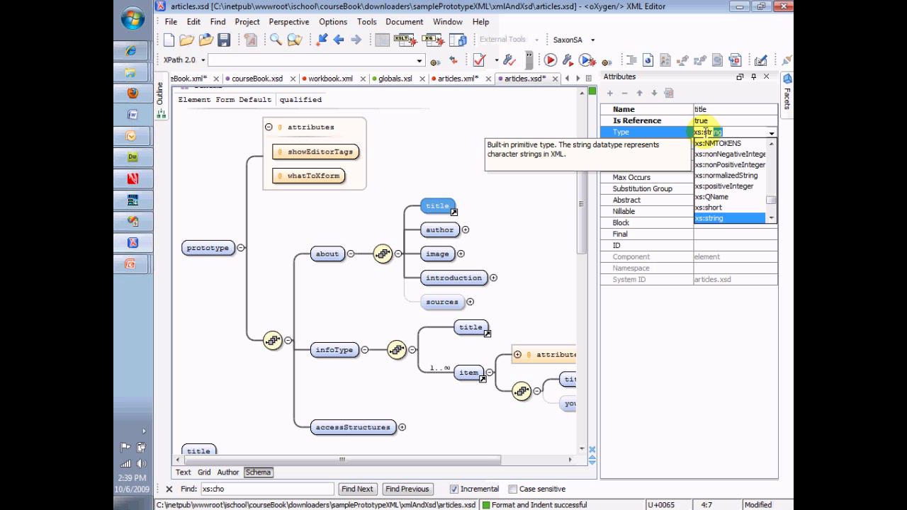
pyautogui.click(709, 218)
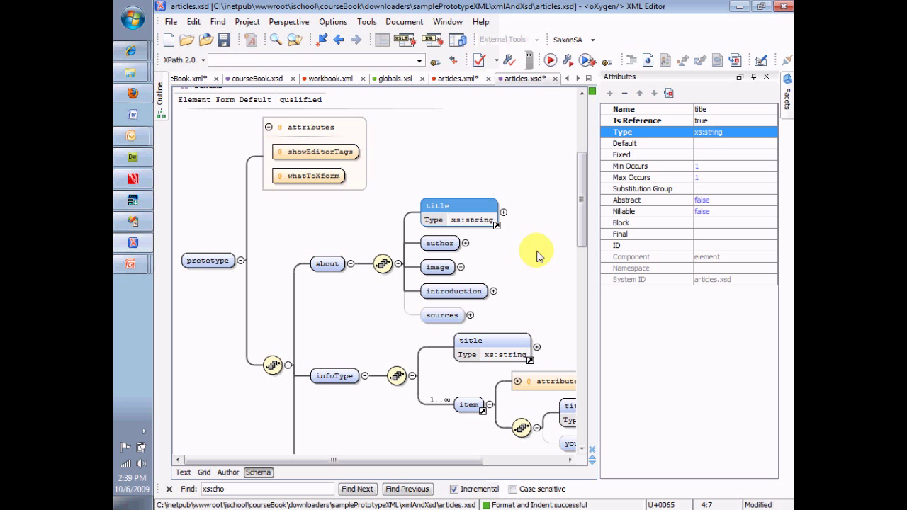
pyautogui.moveTo(347, 126)
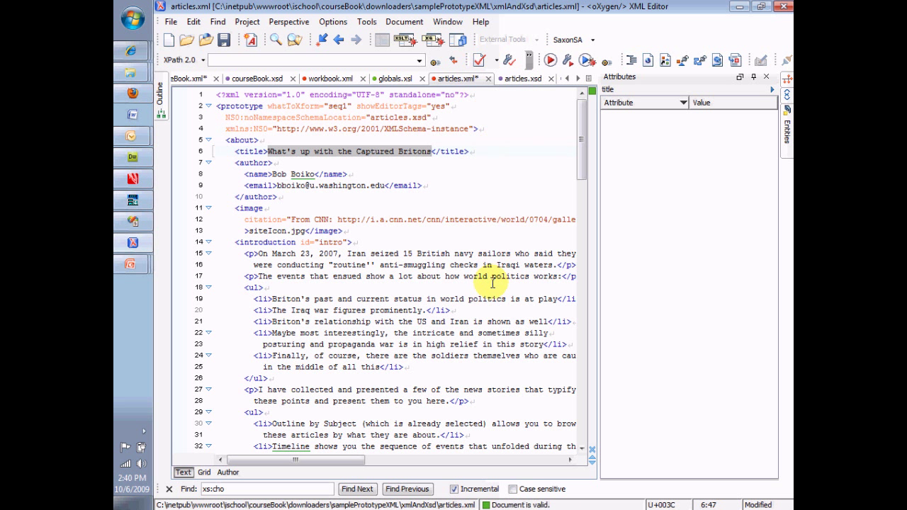
pyautogui.moveTo(491, 215)
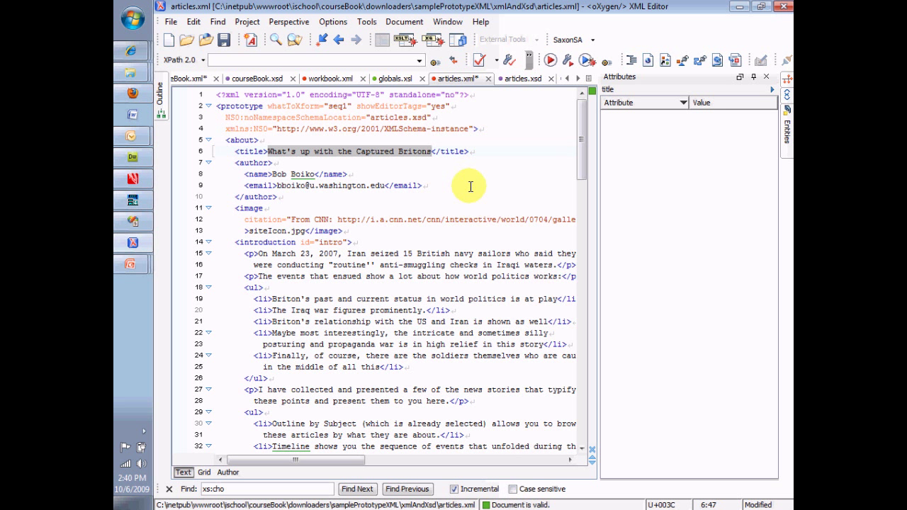
pyautogui.moveTo(476, 177)
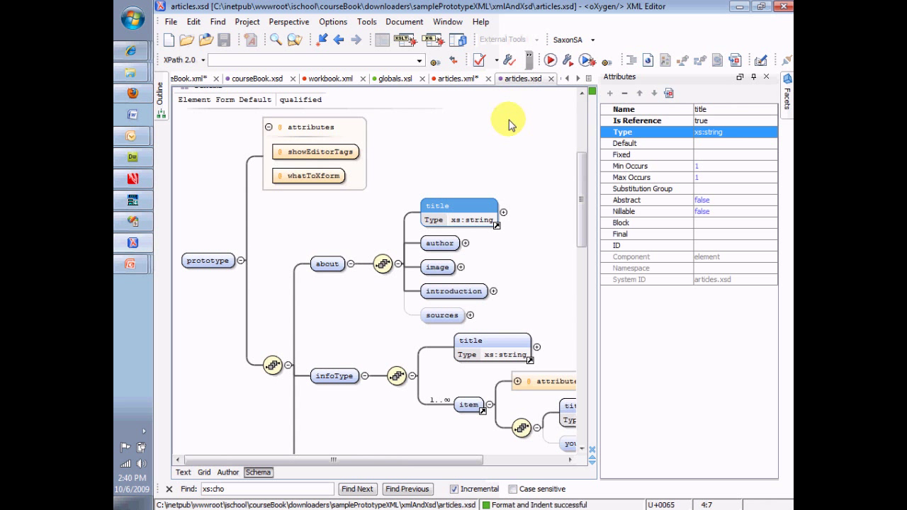
pyautogui.moveTo(500, 170)
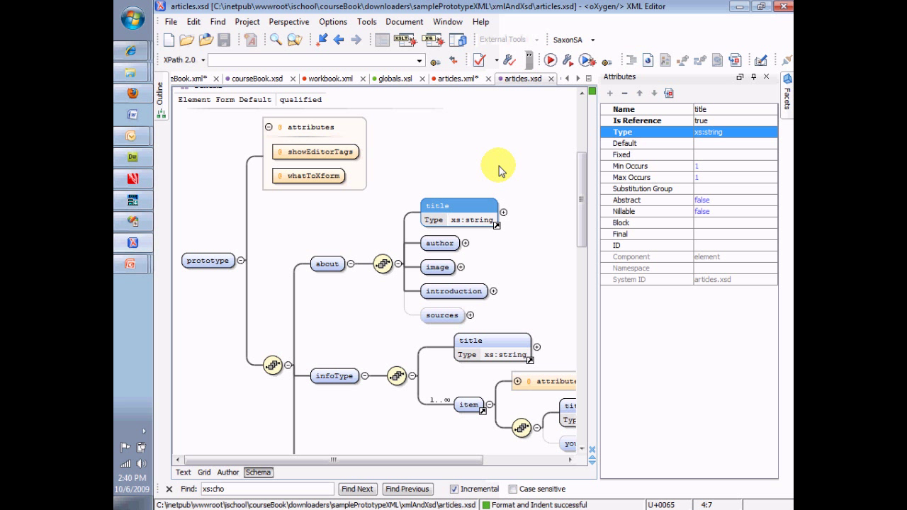
pyautogui.moveTo(466, 221)
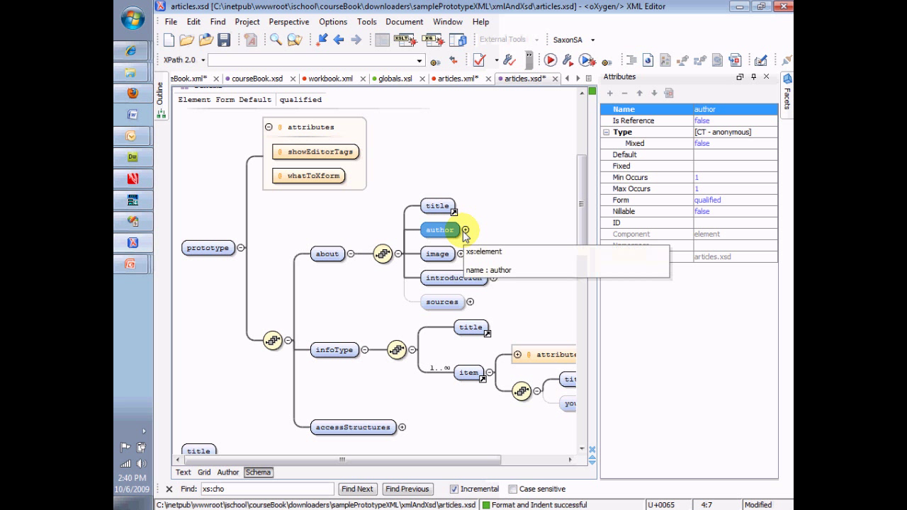
# Expand the author element to reveal its name and email children
pyautogui.click(467, 228)
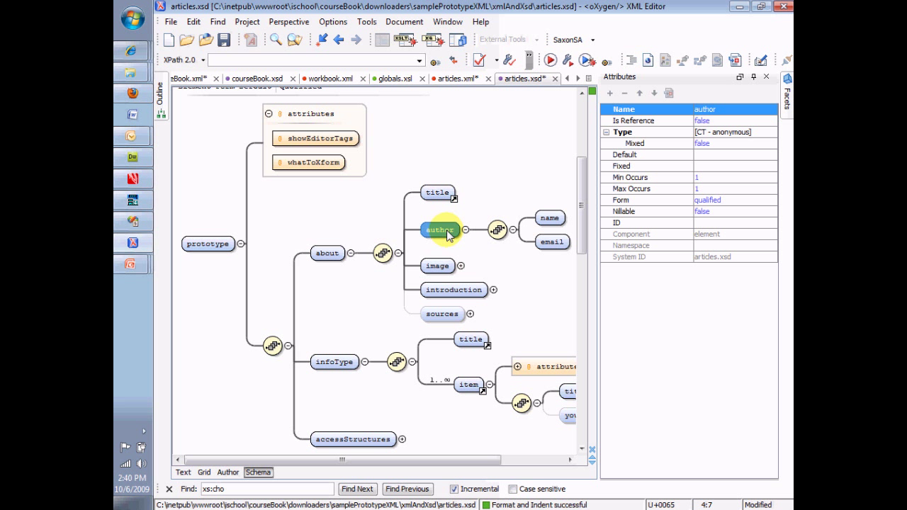
pyautogui.moveTo(445, 236)
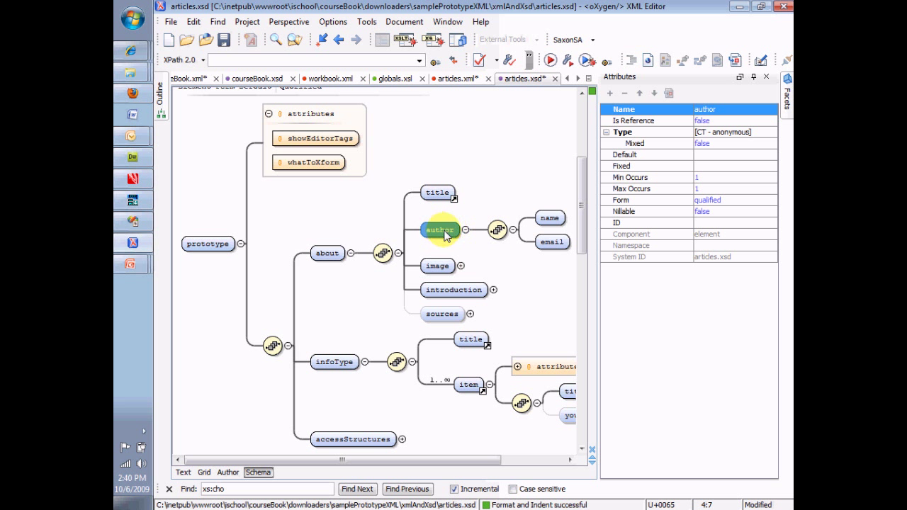
pyautogui.moveTo(439, 237)
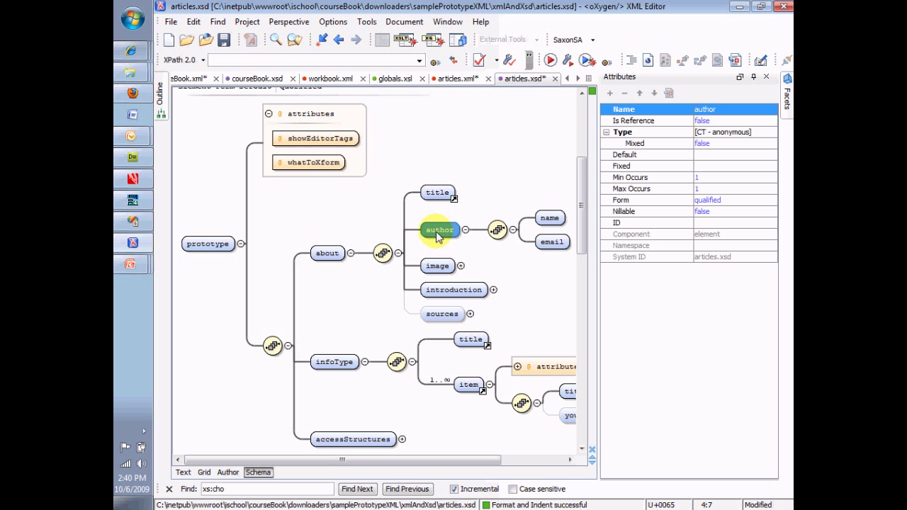
pyautogui.moveTo(542, 230)
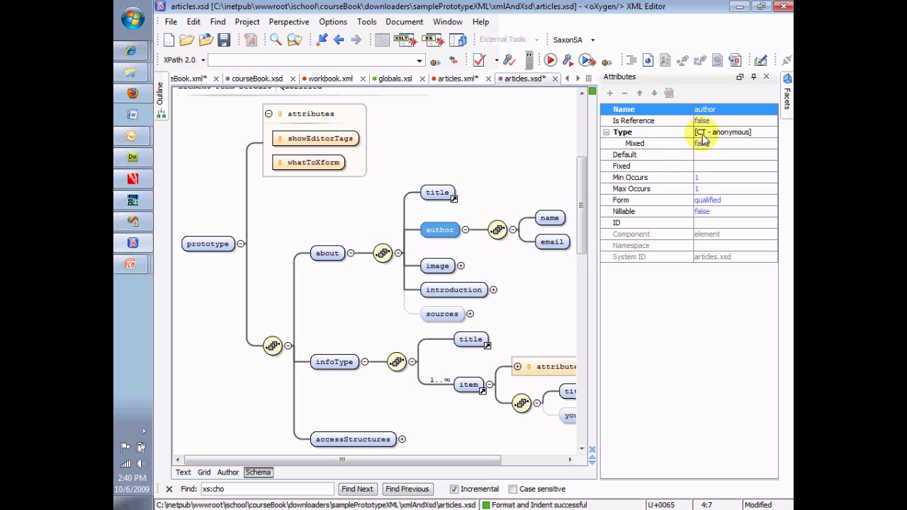
pyautogui.moveTo(705, 138)
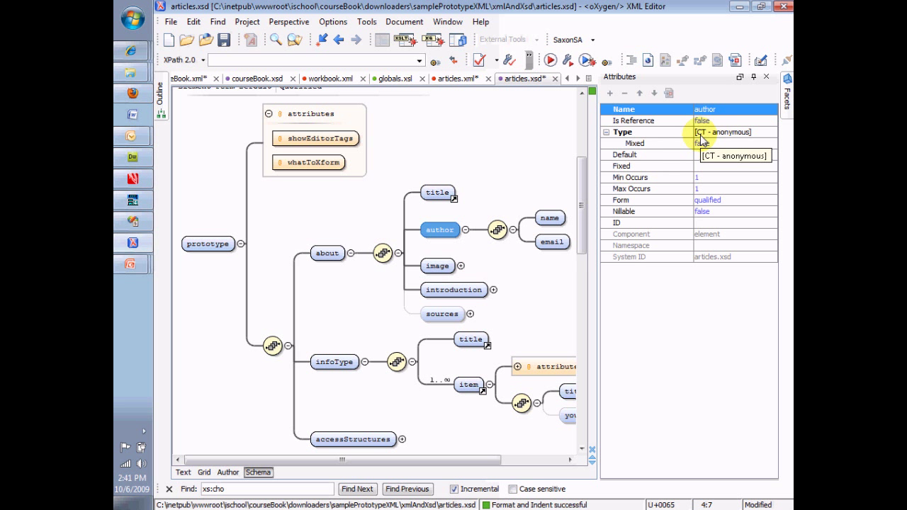
pyautogui.moveTo(510, 195)
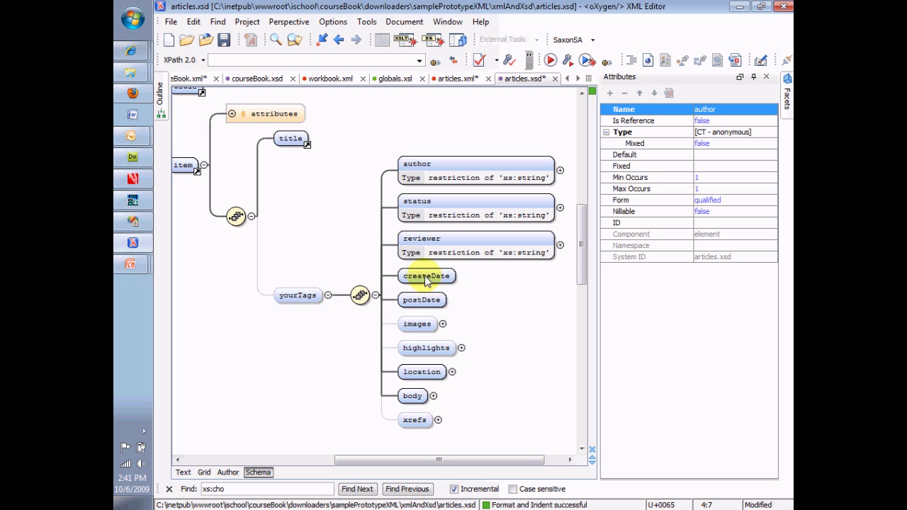
# Inspect the createDate element's untyped properties, then return to articles.xml
pyautogui.click(427, 276)
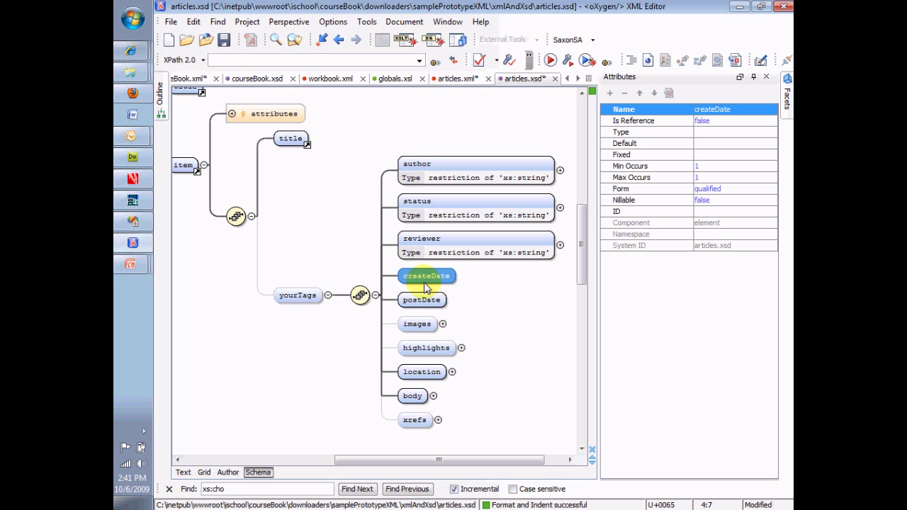
pyautogui.moveTo(427, 276)
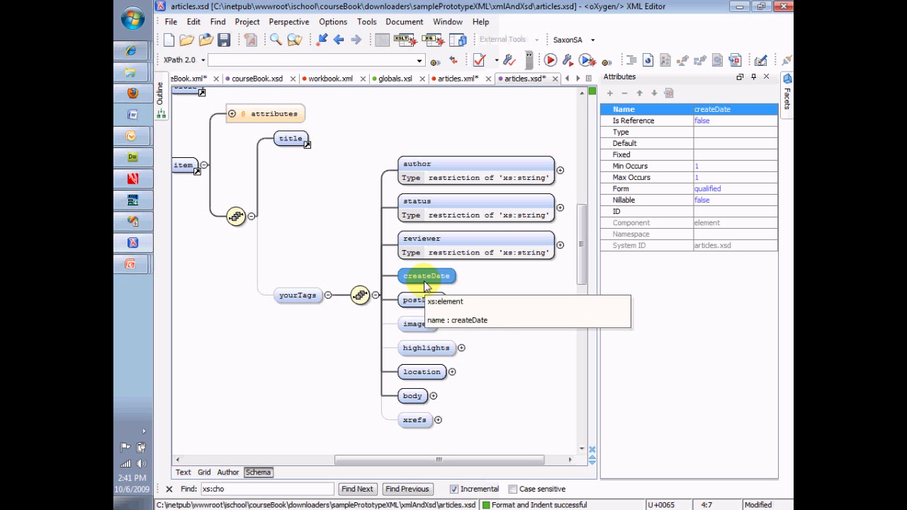
pyautogui.moveTo(469, 299)
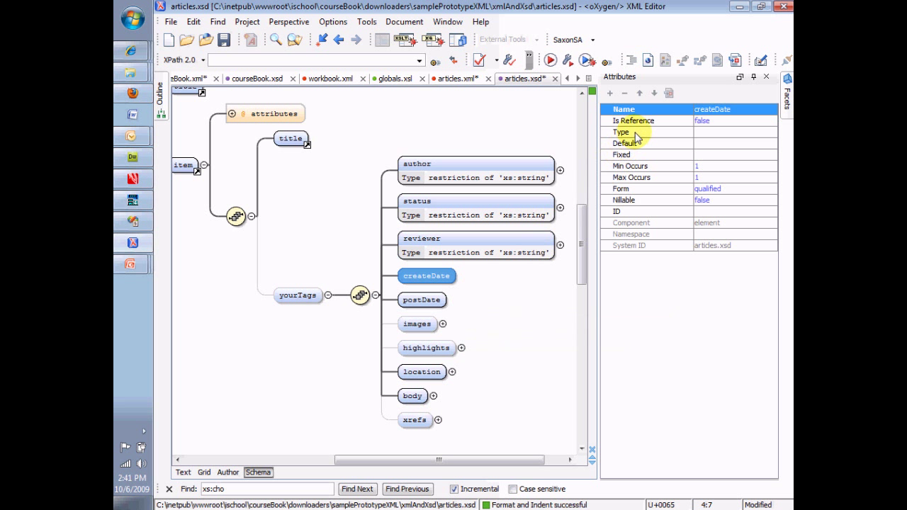
pyautogui.moveTo(714, 139)
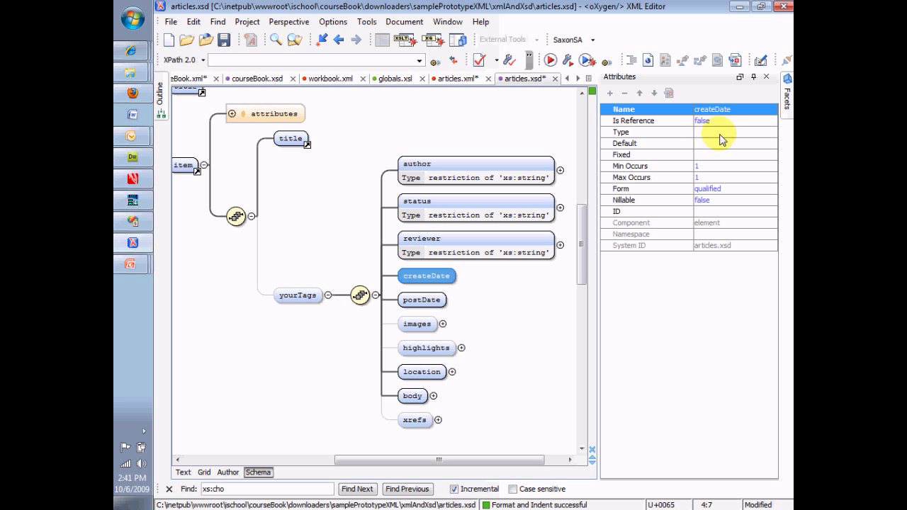
pyautogui.moveTo(723, 138)
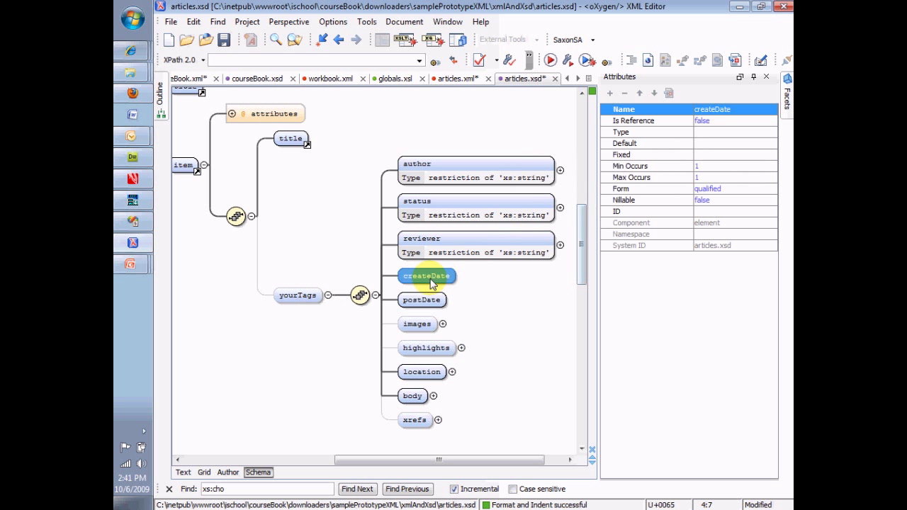
pyautogui.moveTo(427, 284)
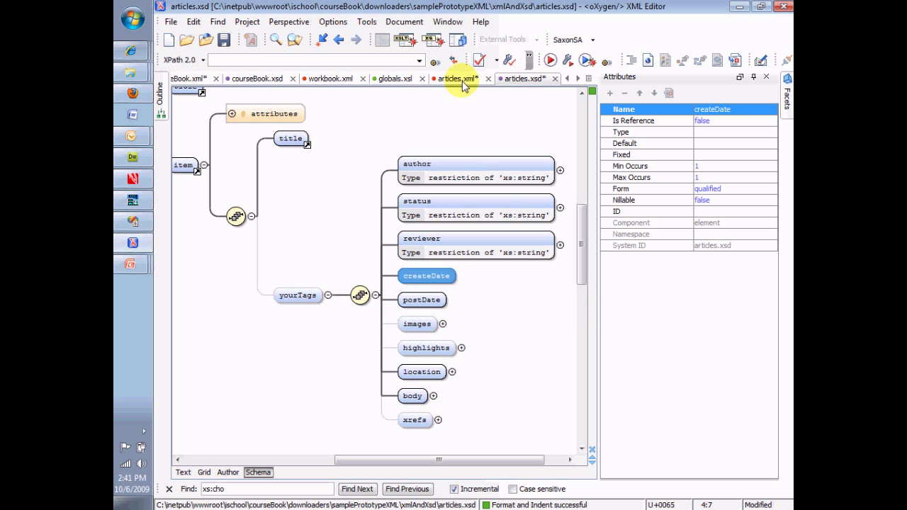
pyautogui.click(182, 472)
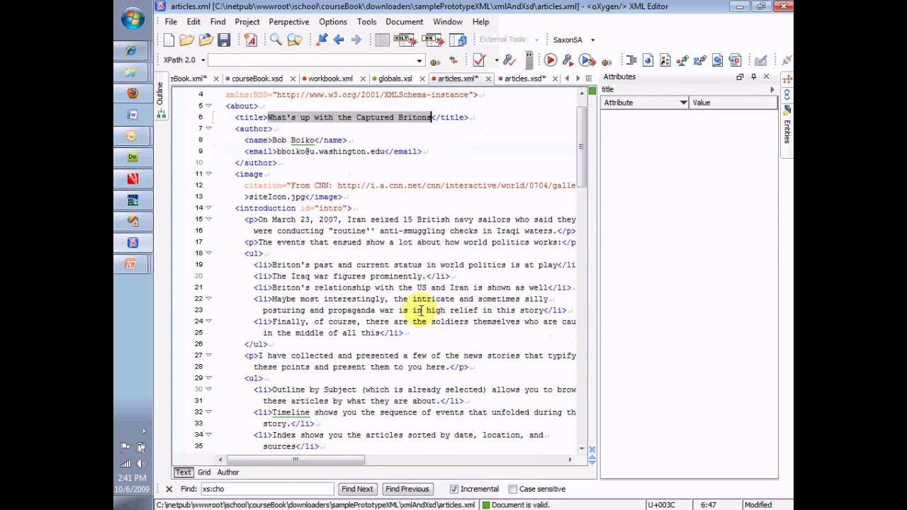
# Fold the introduction and sources sections and type test text into createDate
pyautogui.click(208, 208)
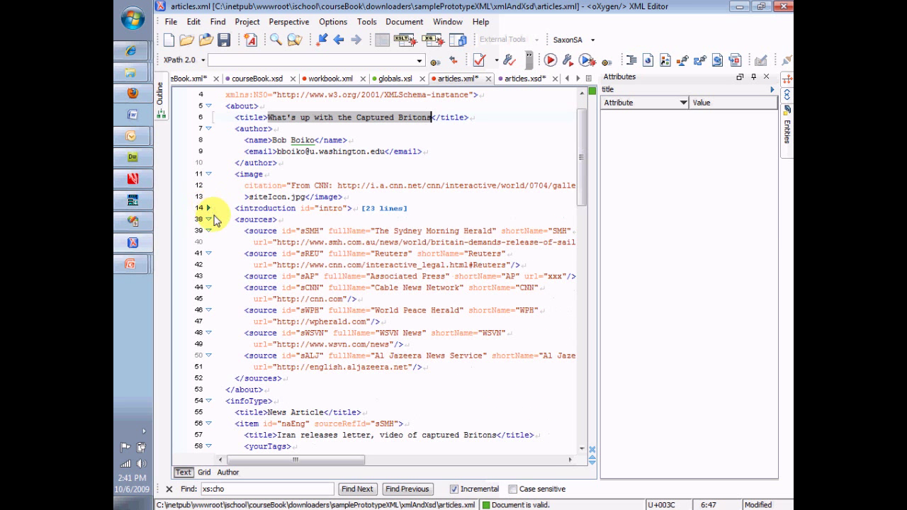
pyautogui.click(208, 219)
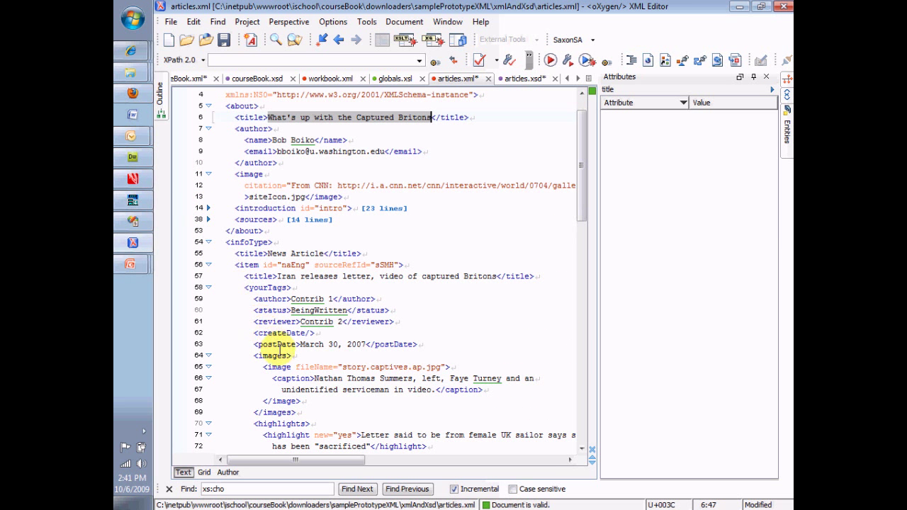
pyautogui.click(305, 333)
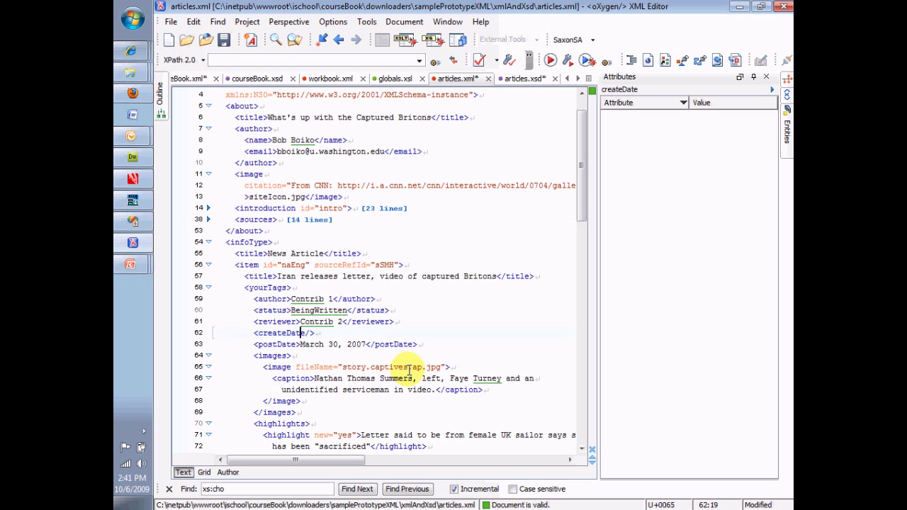
pyautogui.write('kajsjsqfj<')
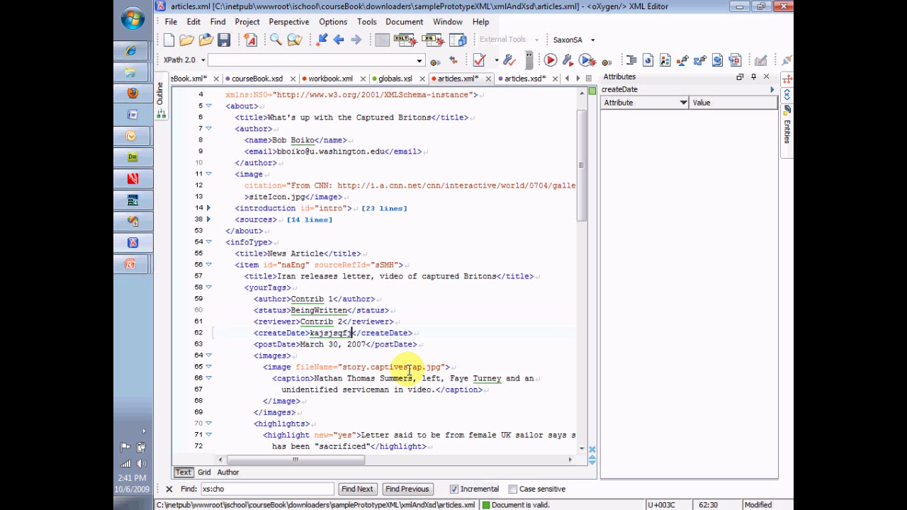
pyautogui.write('jsadjfpowq poqwfn')
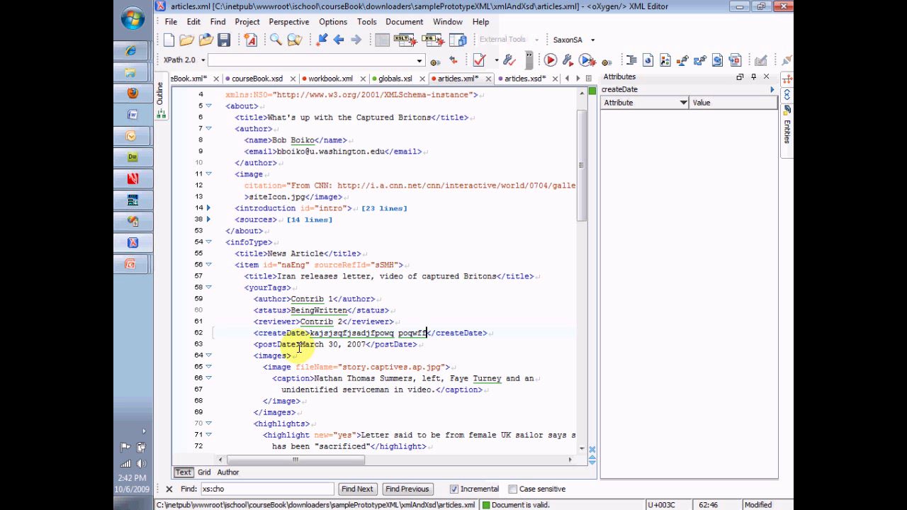
# Select the postDate value 'March 30, 2007' and type over it
pyautogui.moveTo(300, 345); pyautogui.dragTo(365, 344)
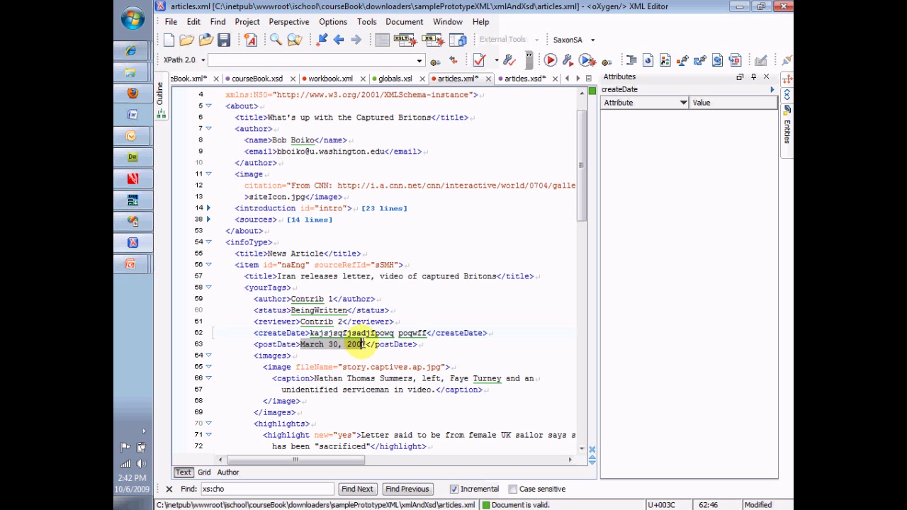
pyautogui.click(358, 344)
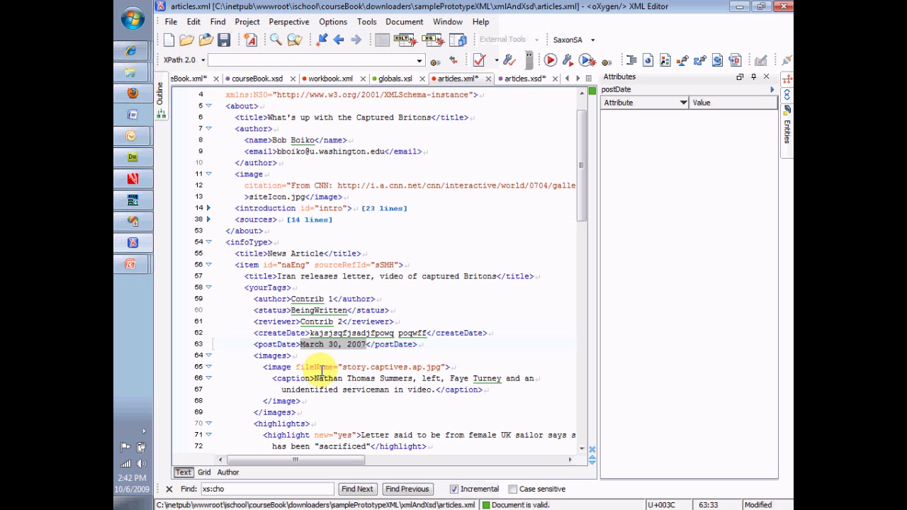
pyautogui.write('sfsa')
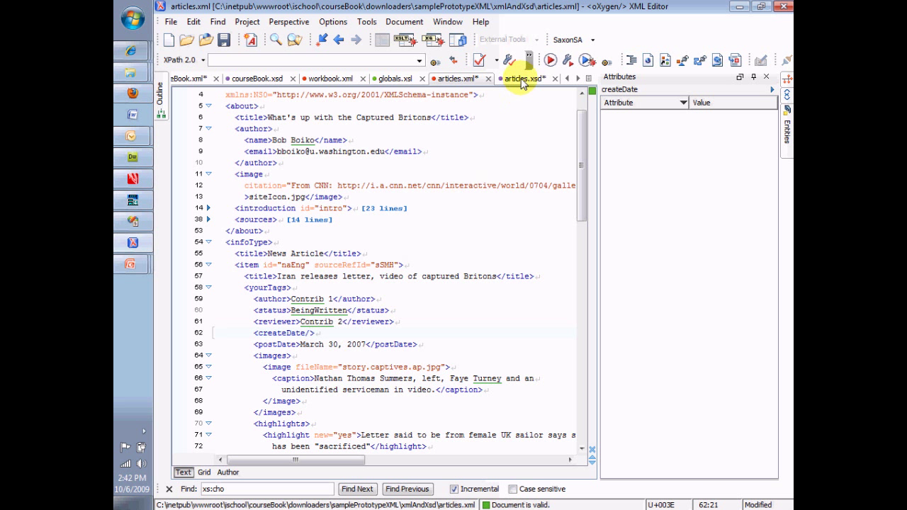
# In articles.xsd, set the postDate element's type to xs:date
pyautogui.click(257, 472)
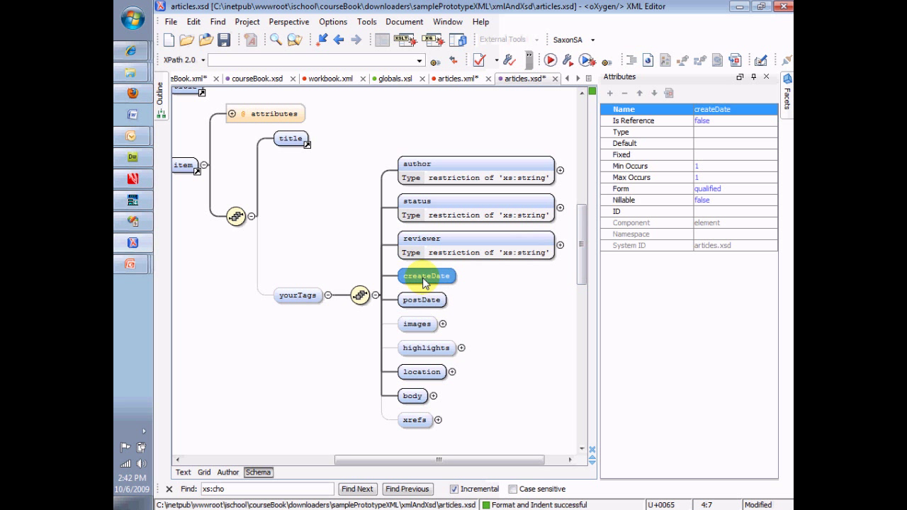
pyautogui.click(422, 299)
pyautogui.write('xs:d')
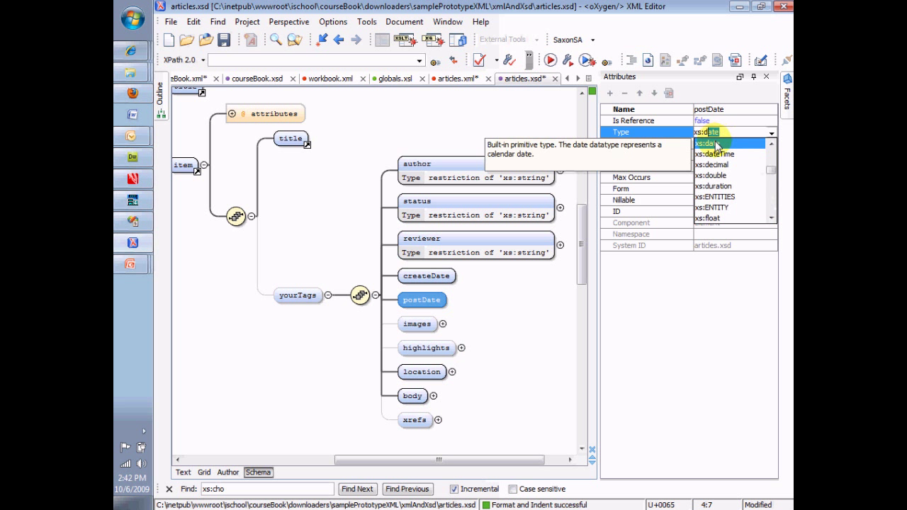
pyautogui.click(711, 143)
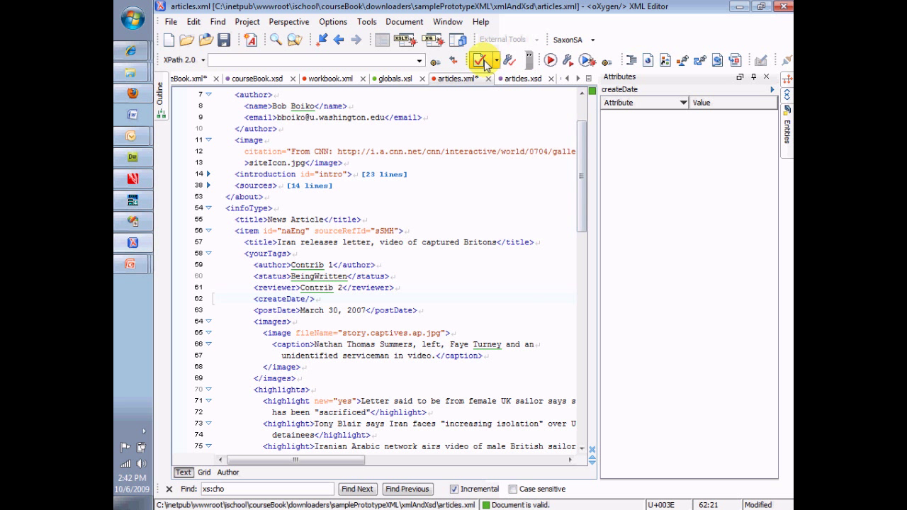
# Validate articles.xml and rewrite the first postDate value as 2007-04-17
pyautogui.click(477, 60)
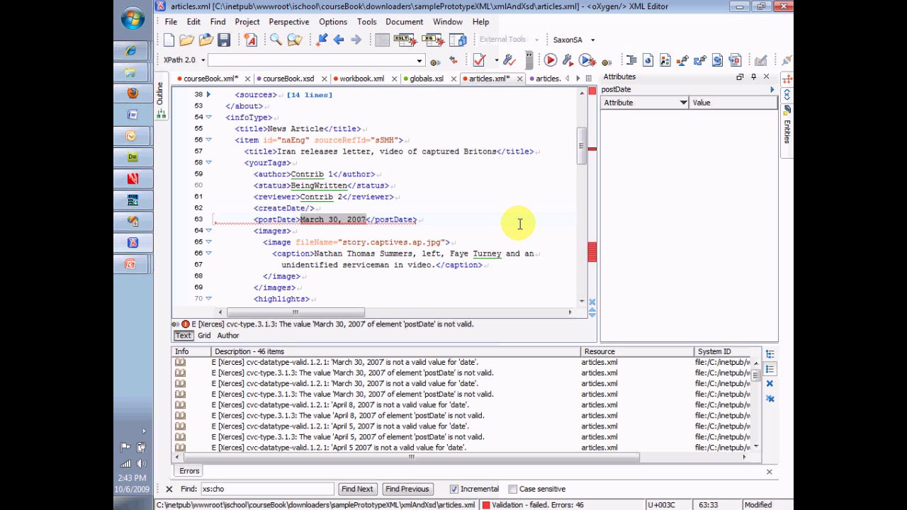
pyautogui.write('200')
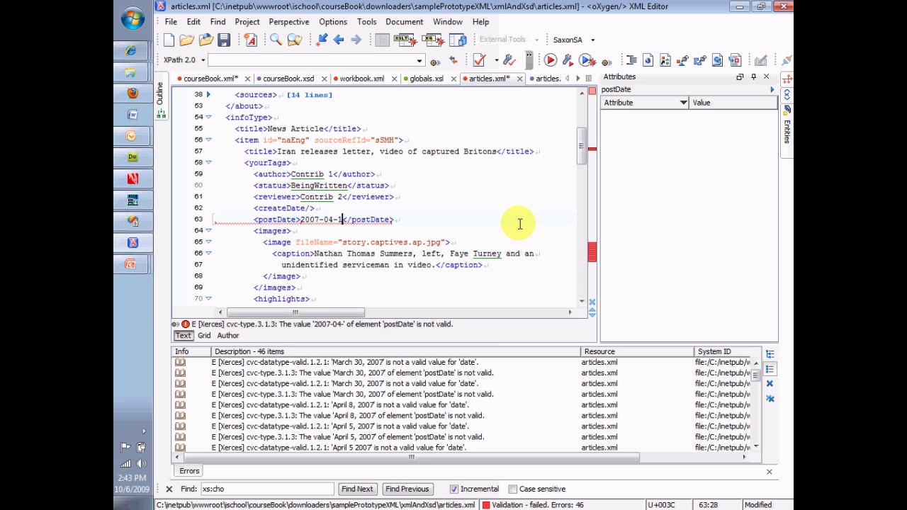
pyautogui.write('7')
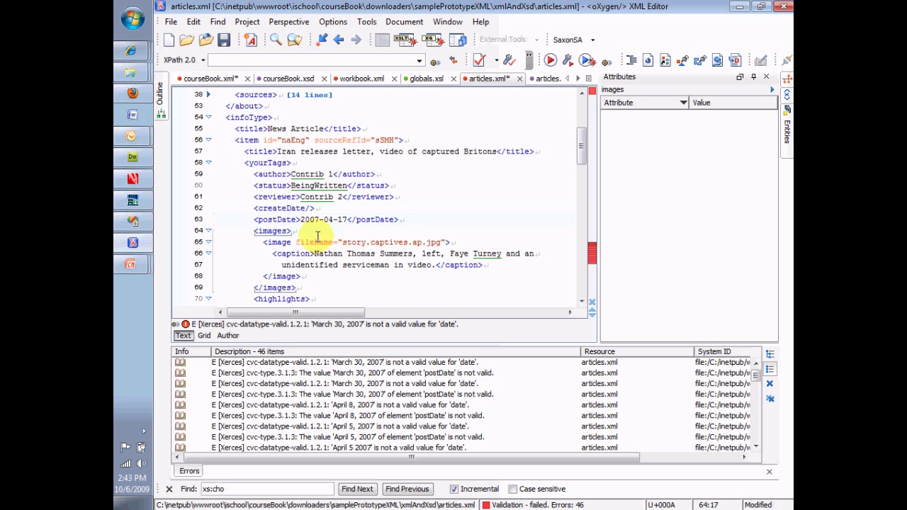
pyautogui.doubleClick(326, 218)
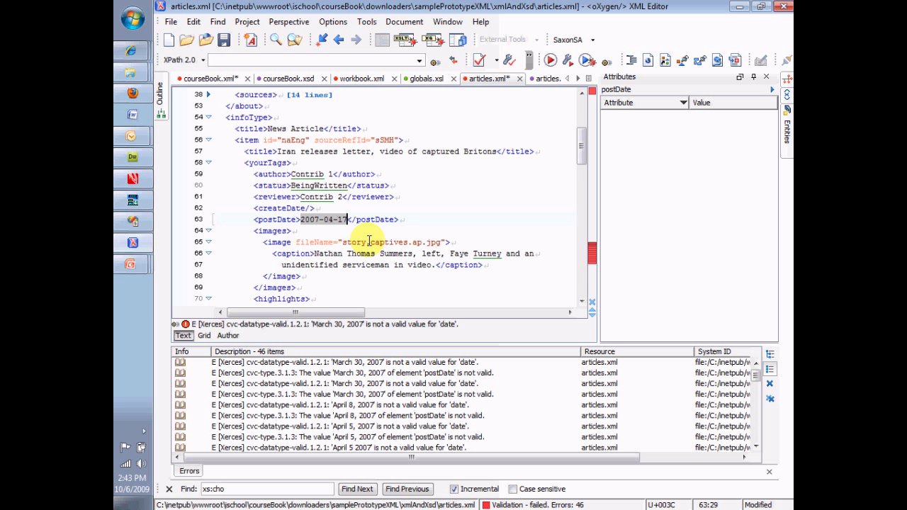
pyautogui.moveTo(380, 234)
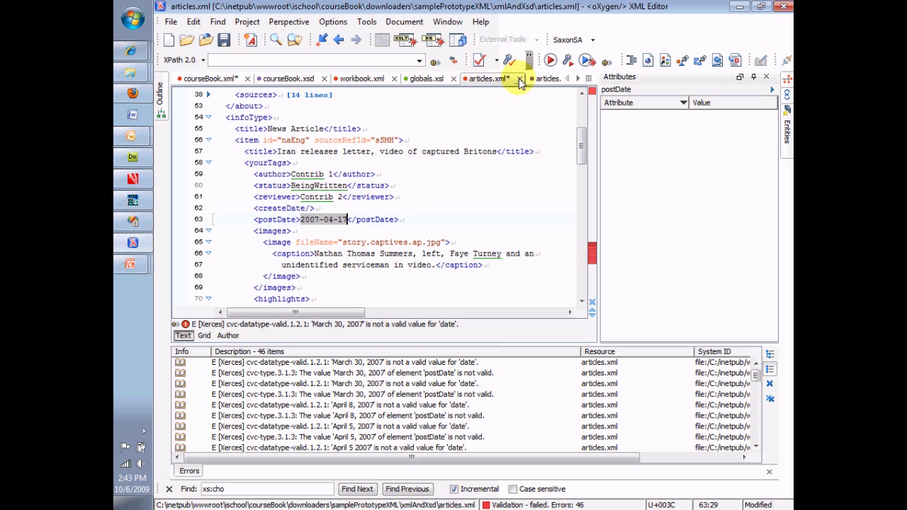
# Back in articles.xsd, scroll down and select the postDate element
pyautogui.click(525, 79)
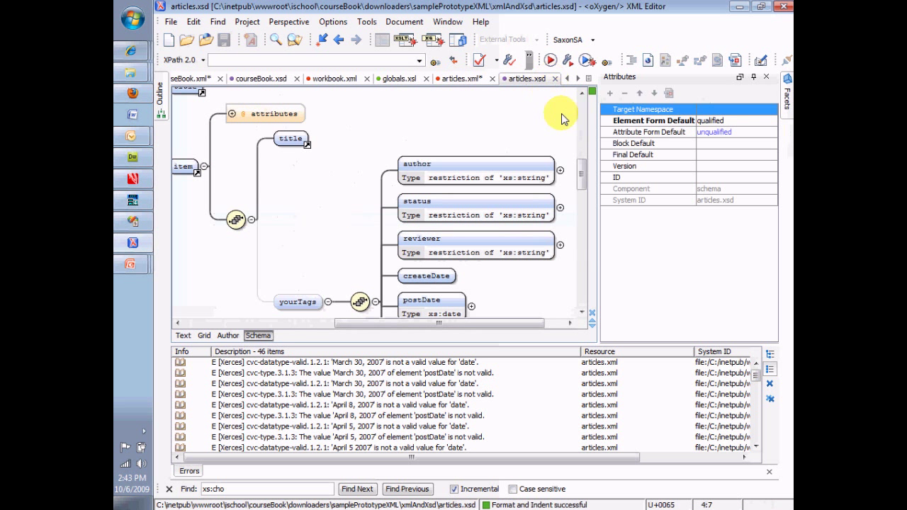
pyautogui.scroll(-3)
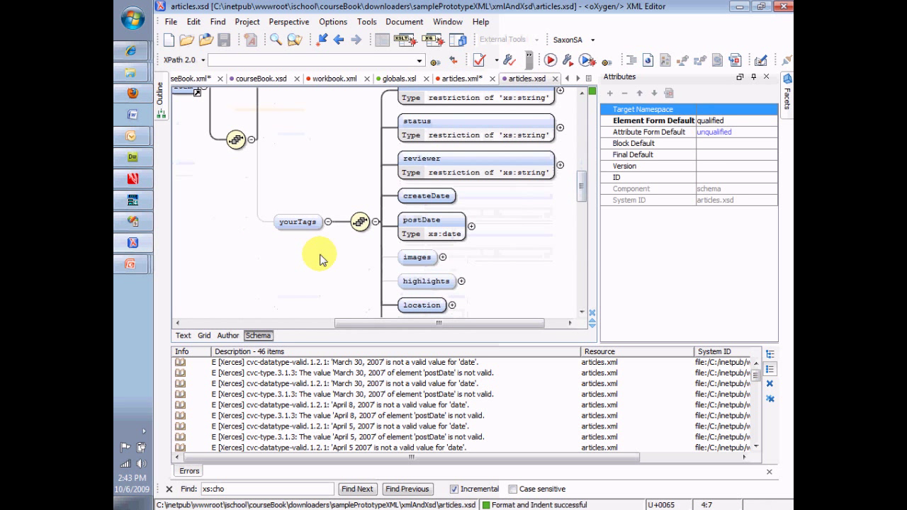
pyautogui.click(422, 220)
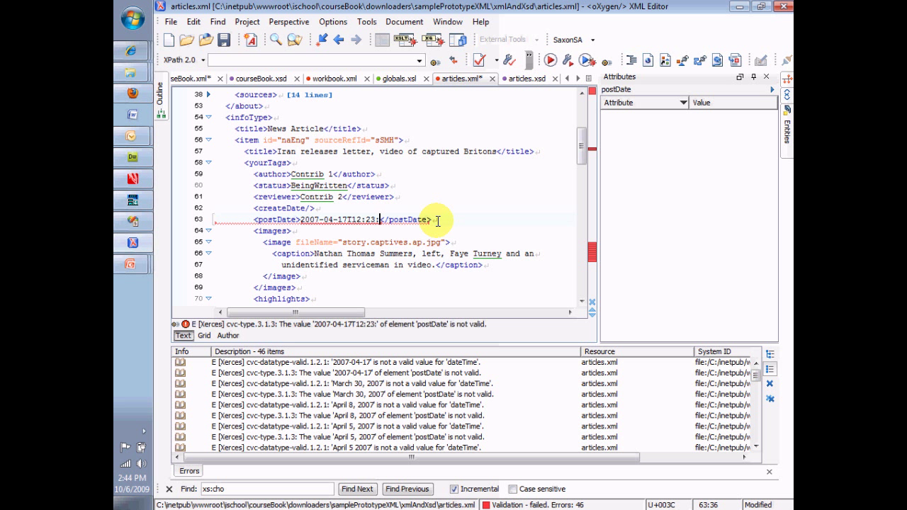
# Complete the first postDate as 2007-04-17T12:23:54 and select its time part
pyautogui.write('54')
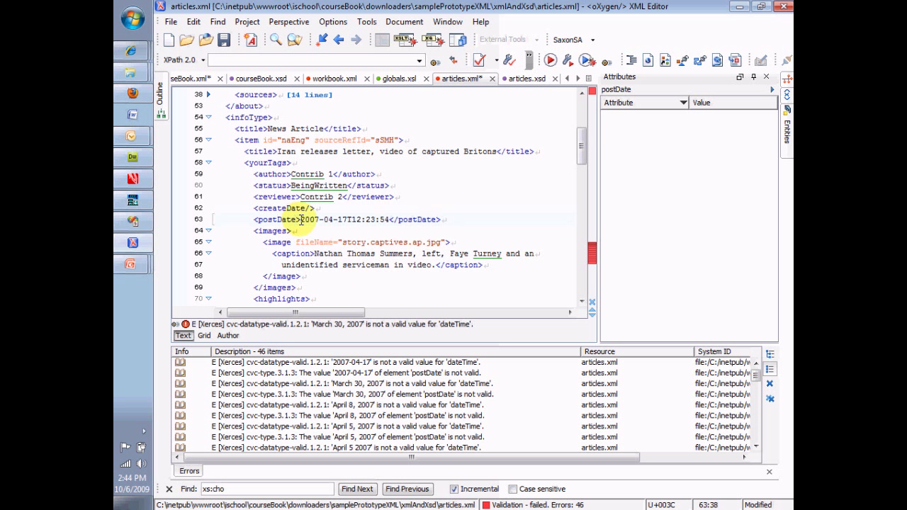
pyautogui.doubleClick(322, 219)
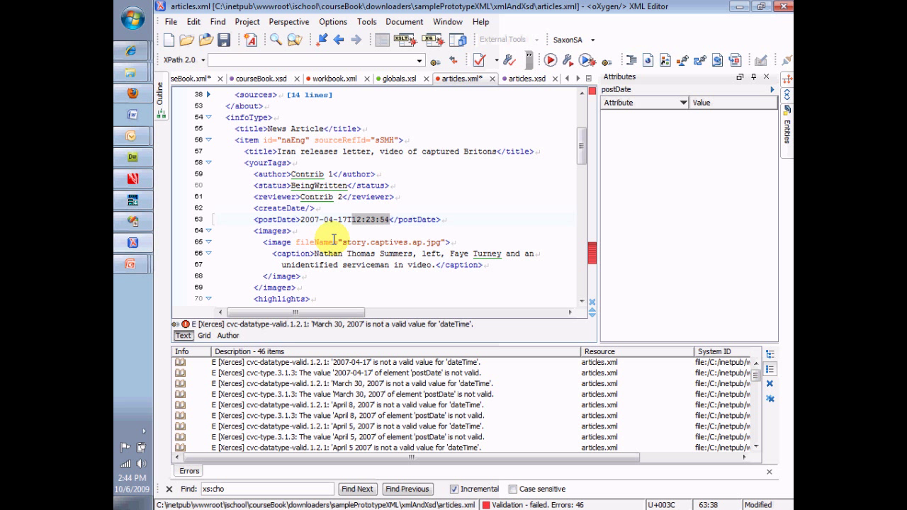
pyautogui.moveTo(333, 222)
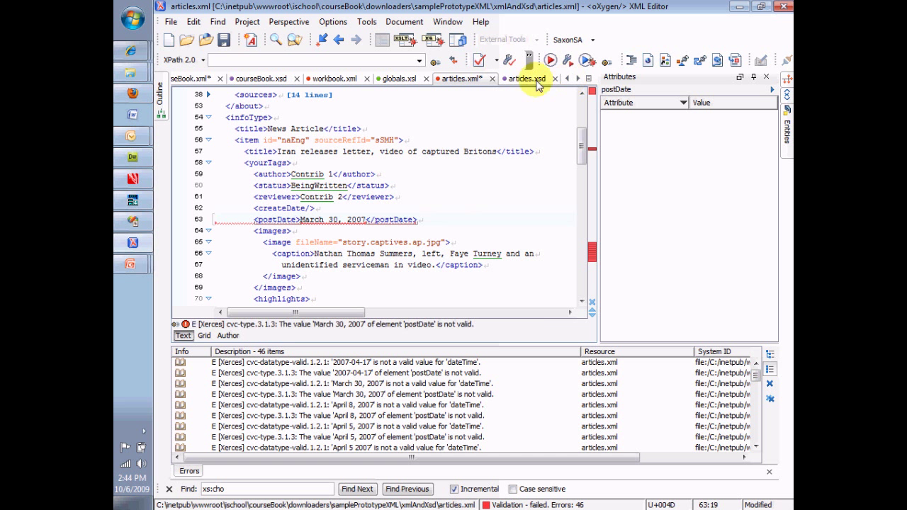
# Check the articles.xsd schema, then return to the now-valid articles.xml
pyautogui.click(258, 335)
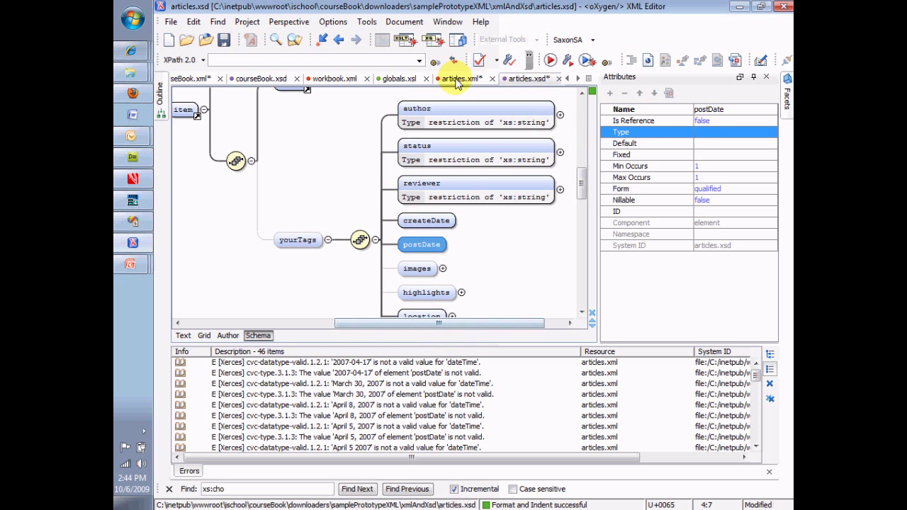
pyautogui.click(183, 335)
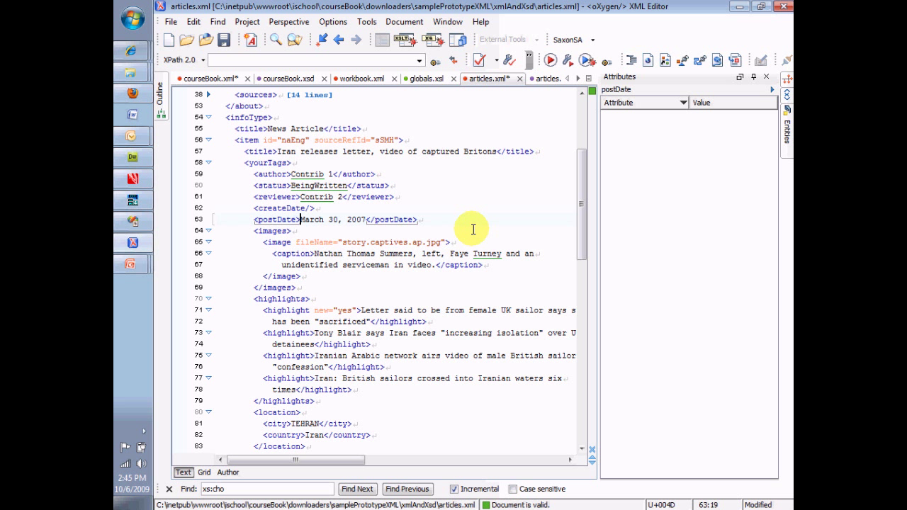
pyautogui.moveTo(666, 59)
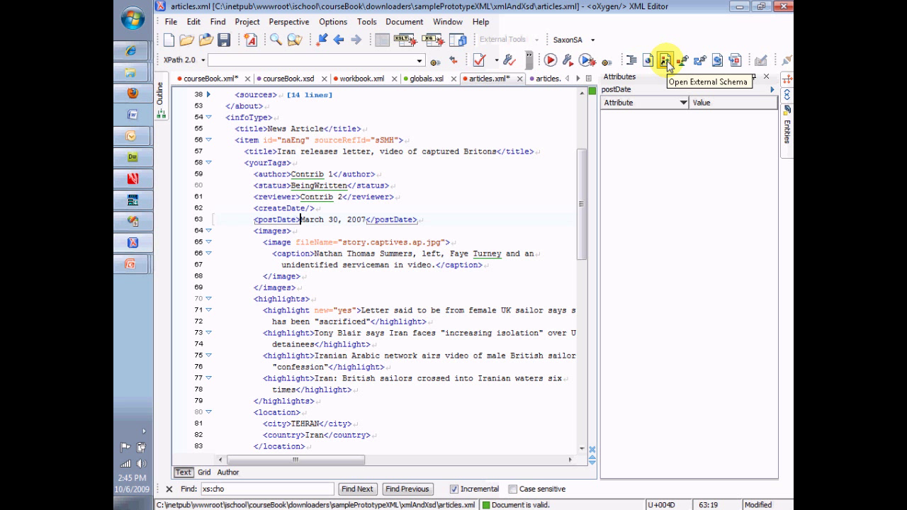
pyautogui.moveTo(616, 163)
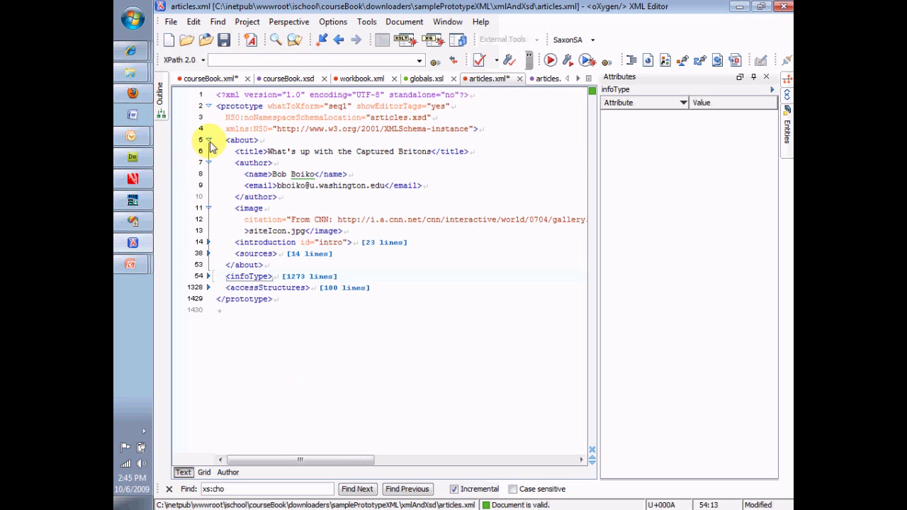
# Fold the about section in the articles.xml gutter
pyautogui.click(209, 140)
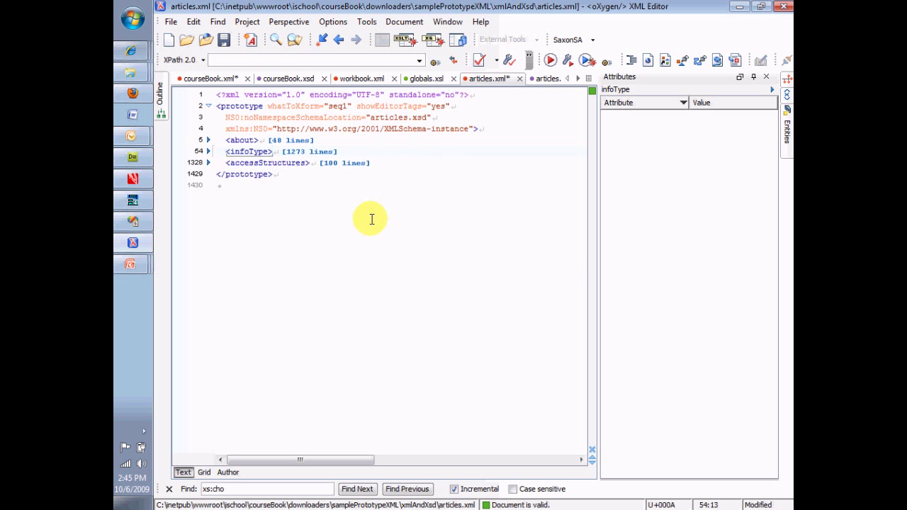